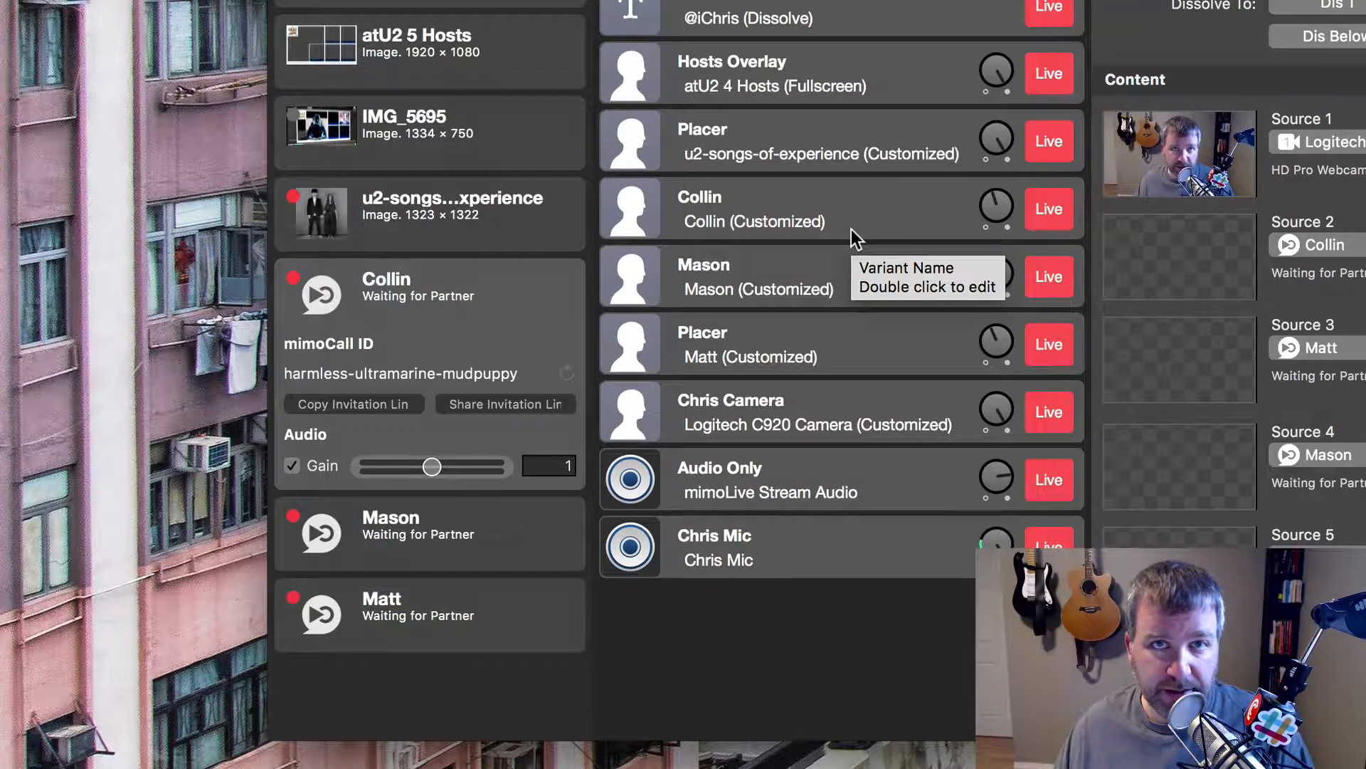
mouse_move(936, 188)
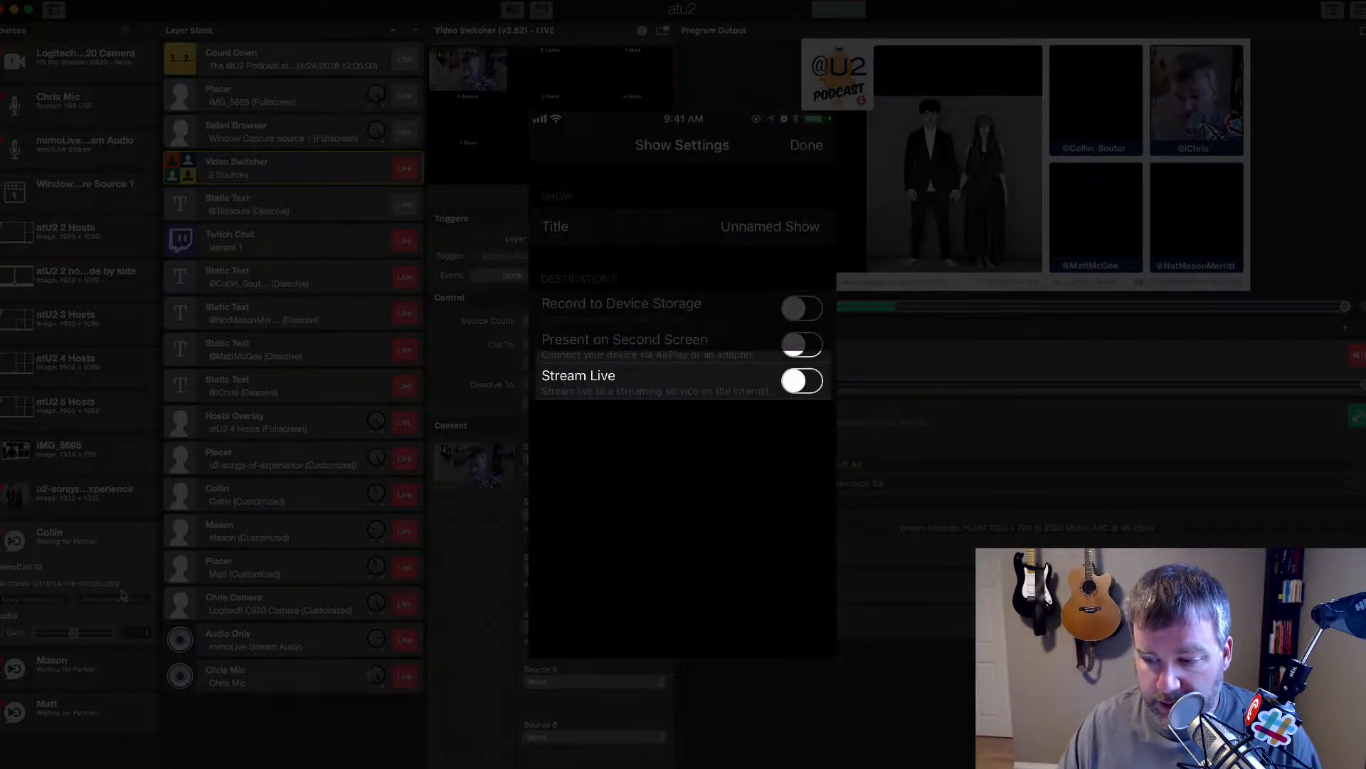
Switch Stream Live on and add a new mimoCall destination, ready for its mimoCall ID
click(798, 381)
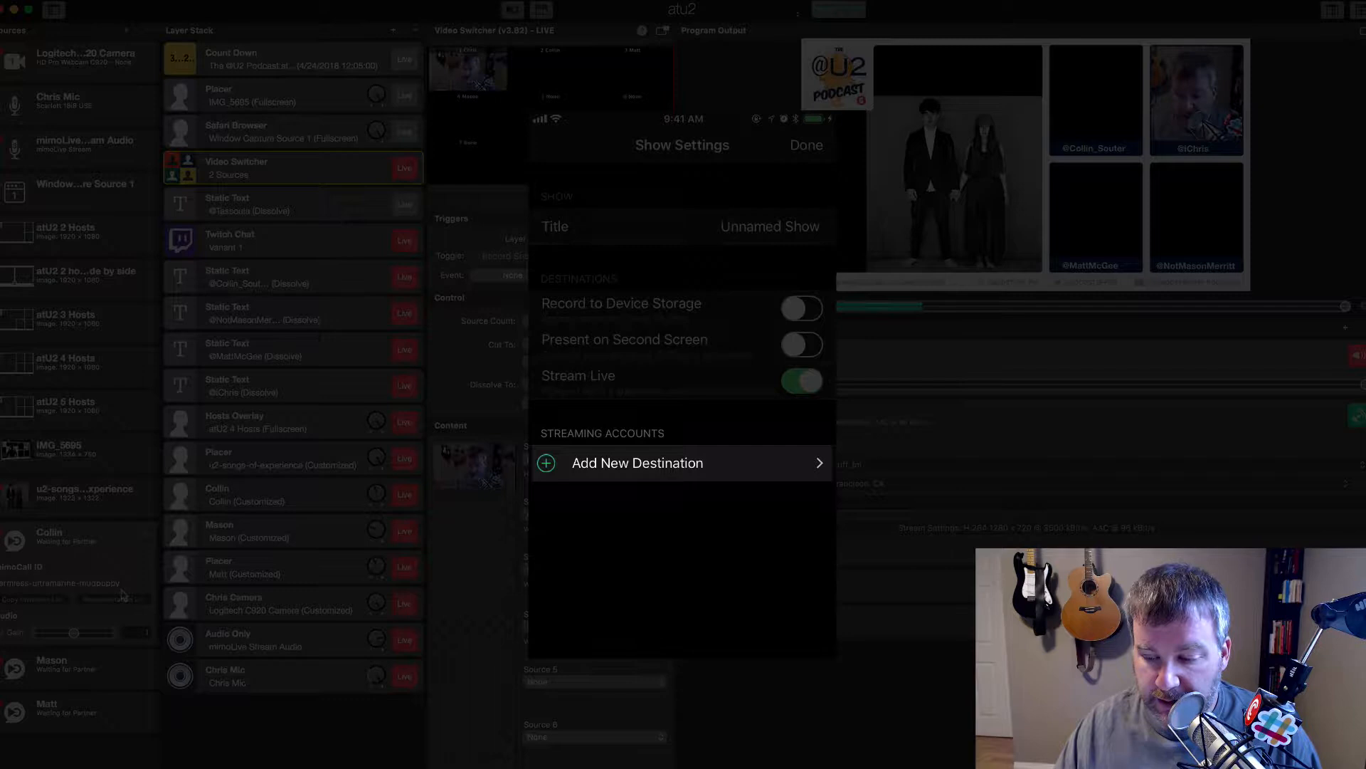
click(638, 463)
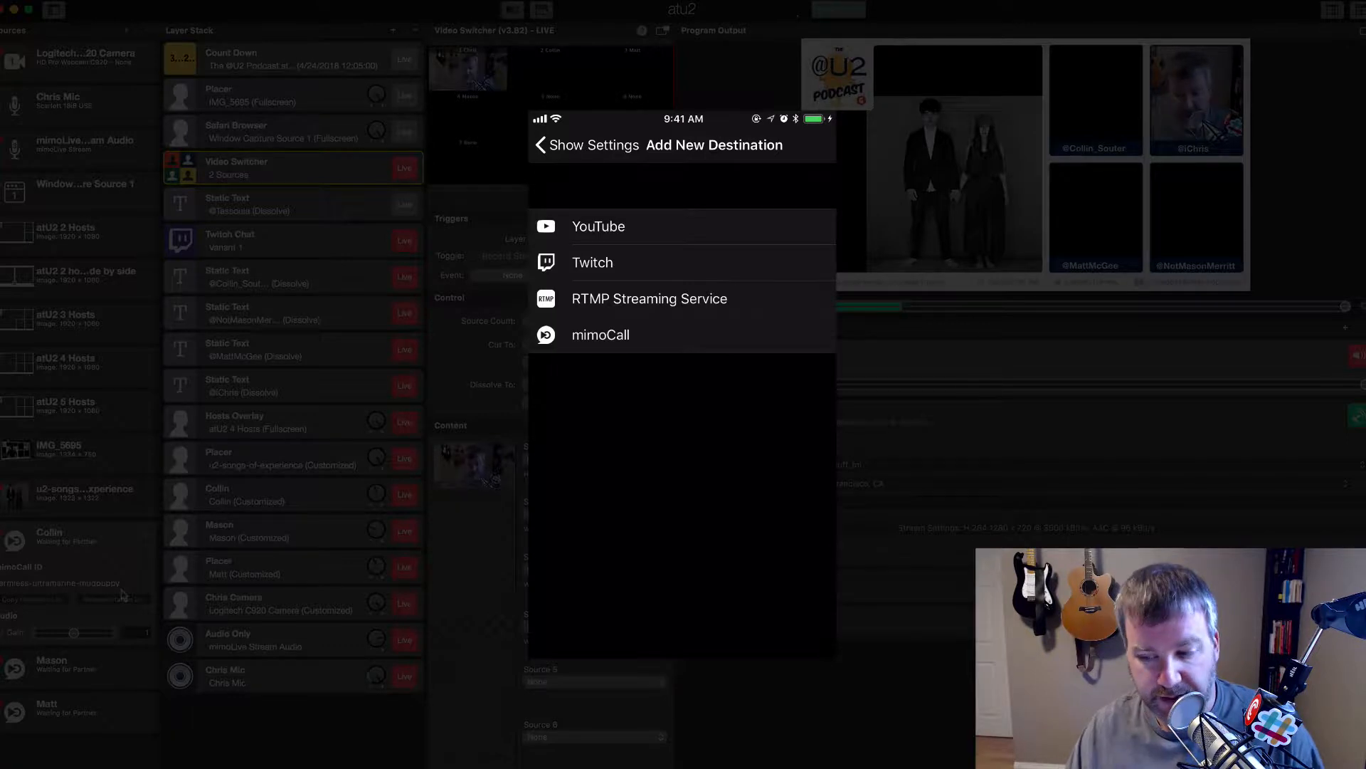
click(599, 333)
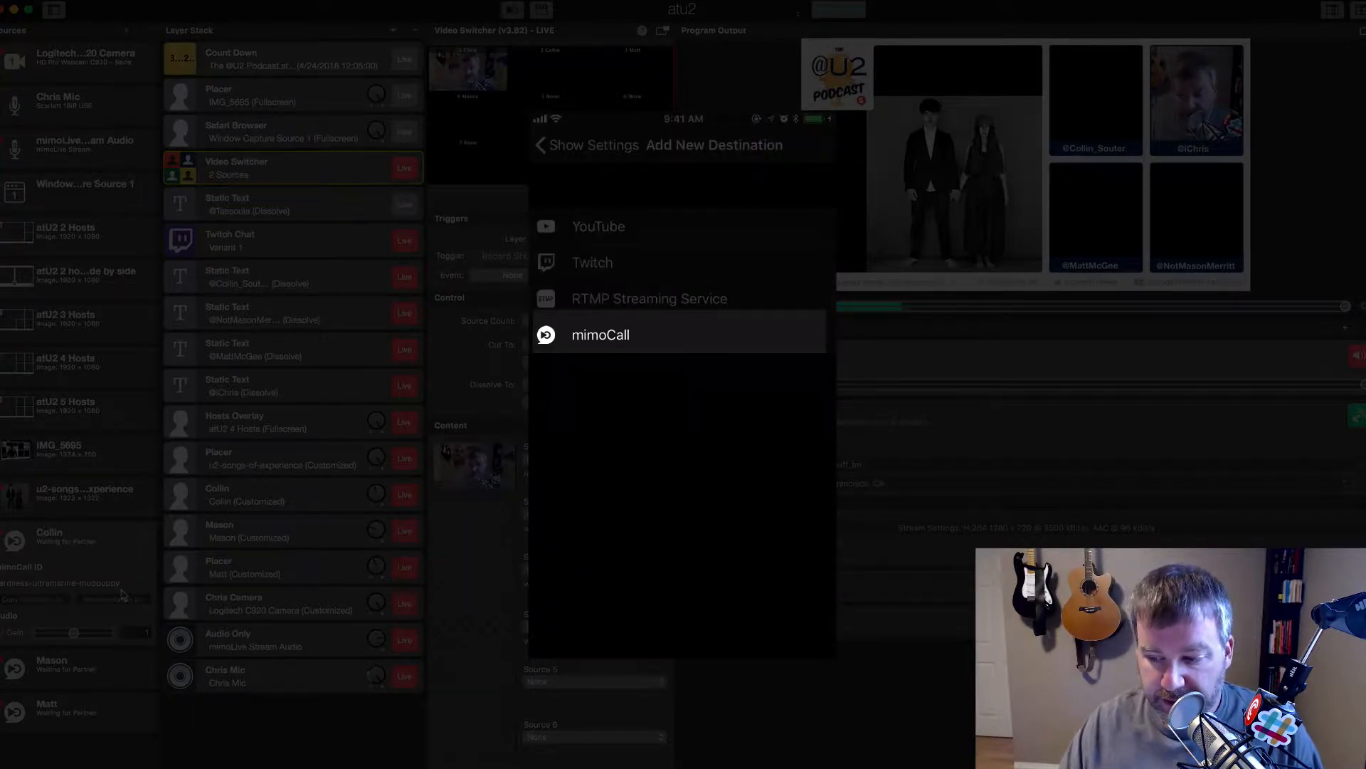
click(600, 334)
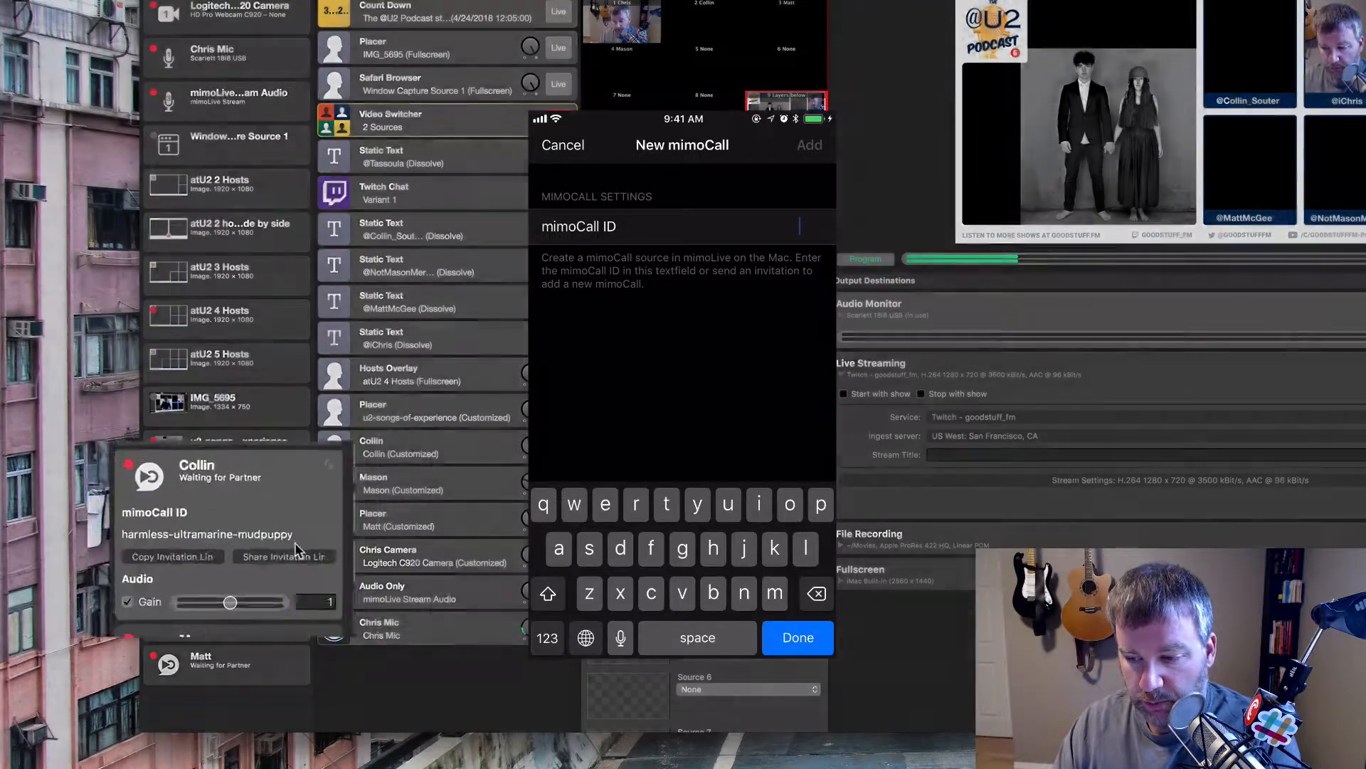
Enter the mimoCall ID 'harmless-ultramarine-mudpuppy' for the new destination
text(har)
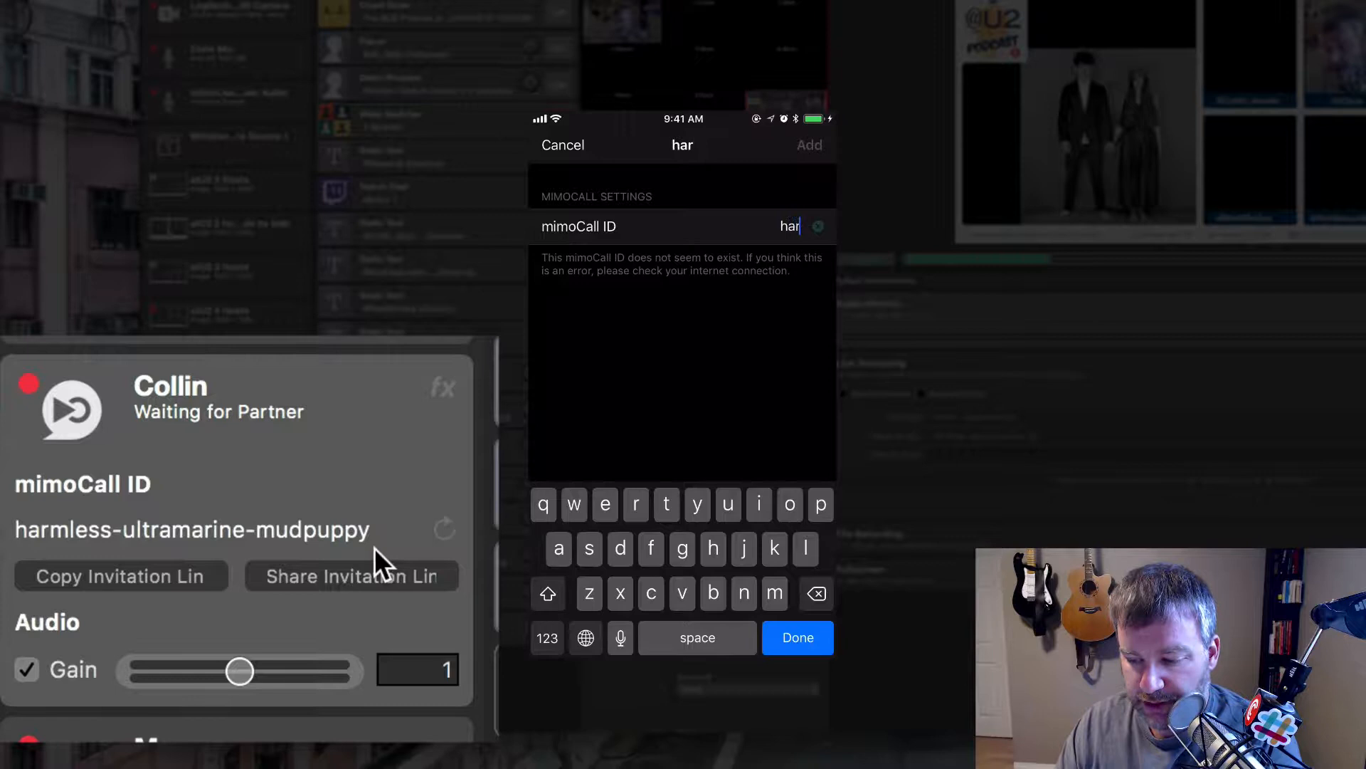
text(mless-)
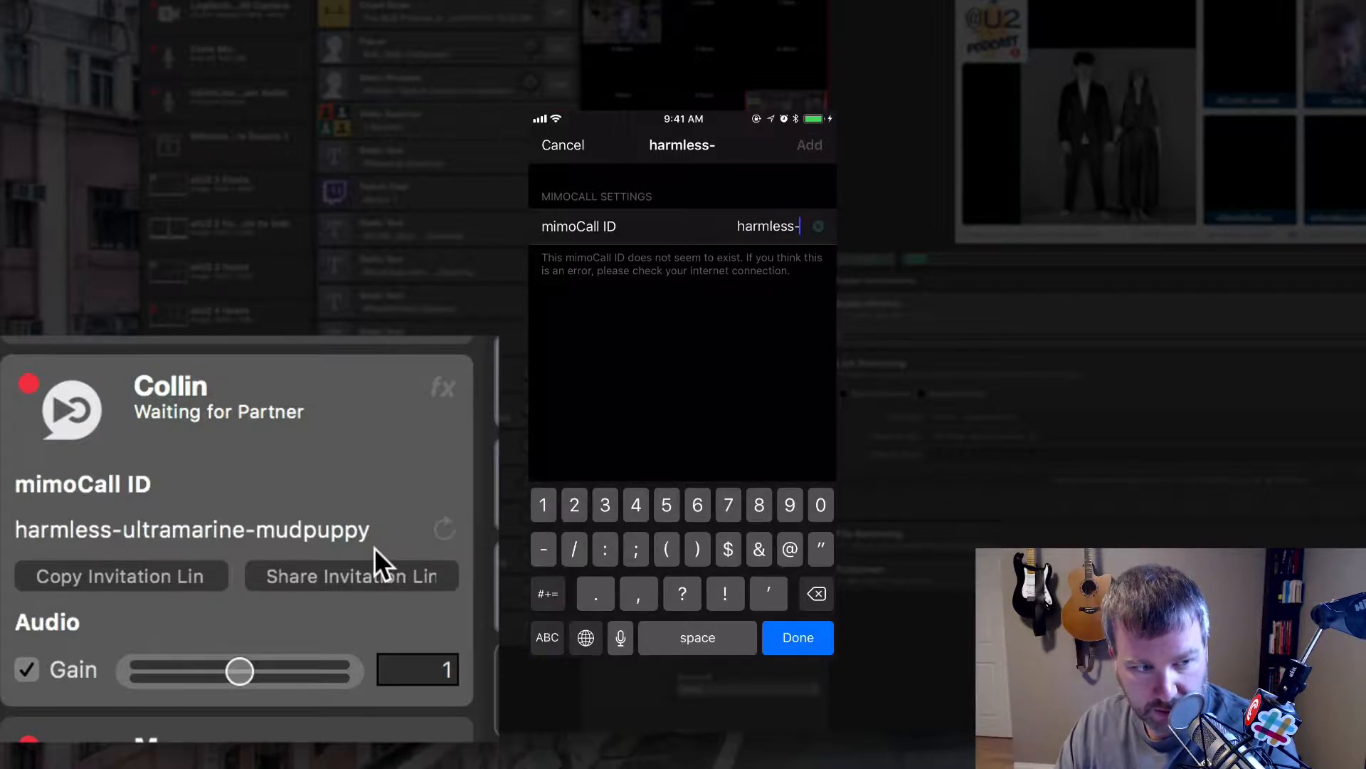
text(ult)
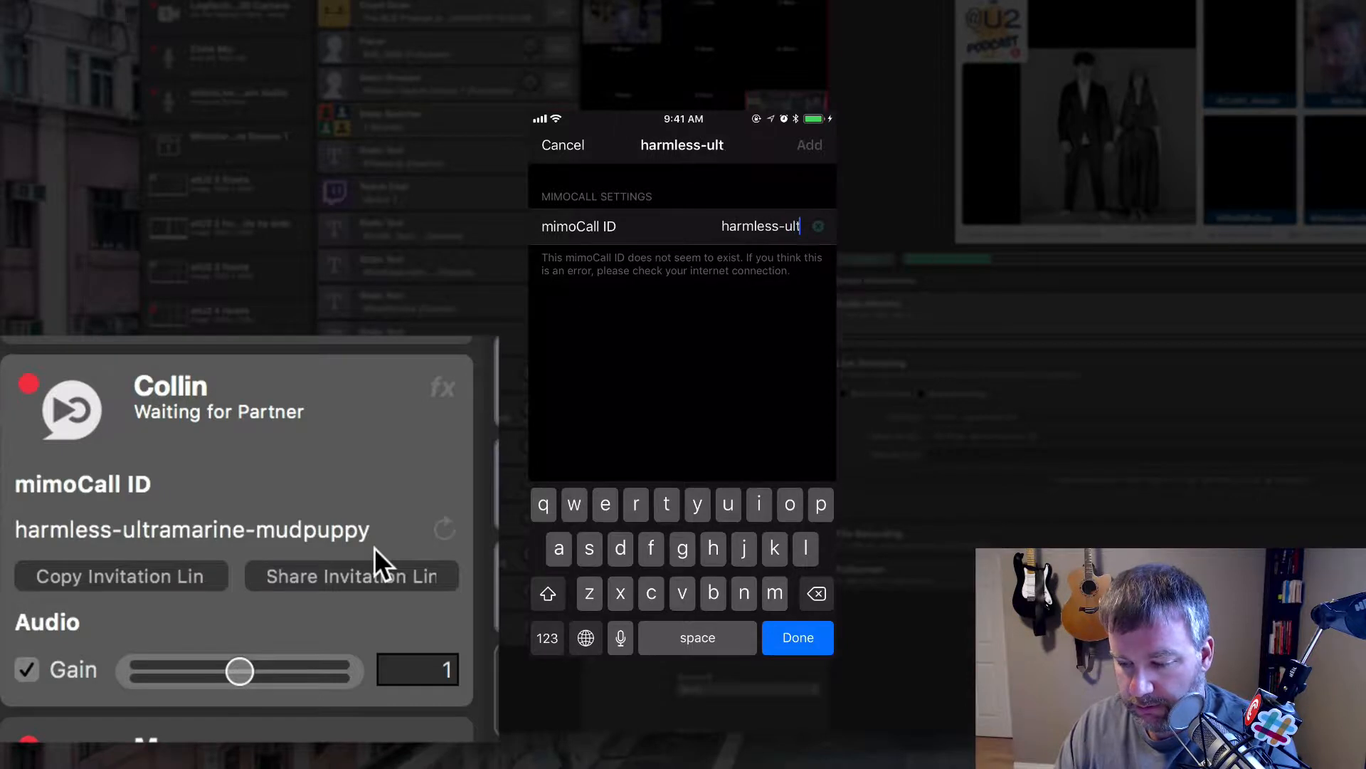
text(ramarine-mu)
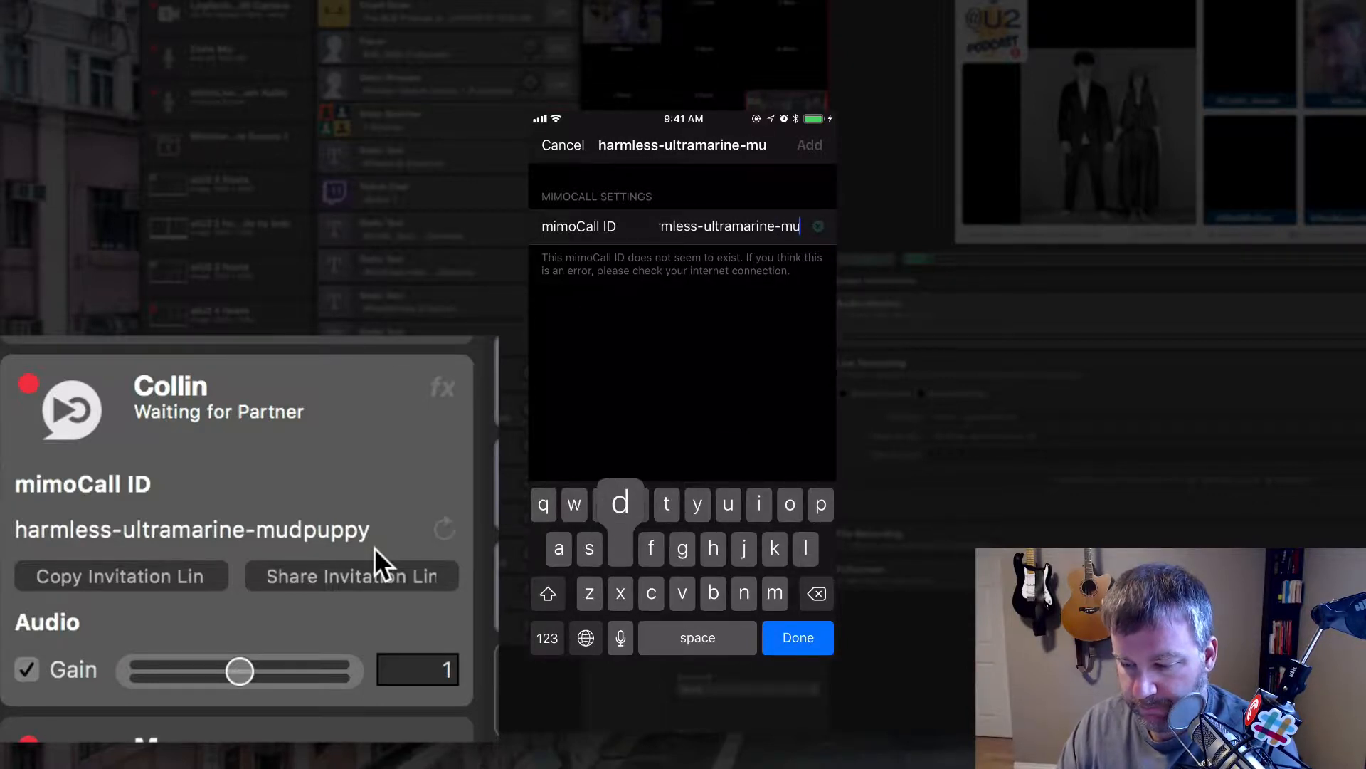
text(p)
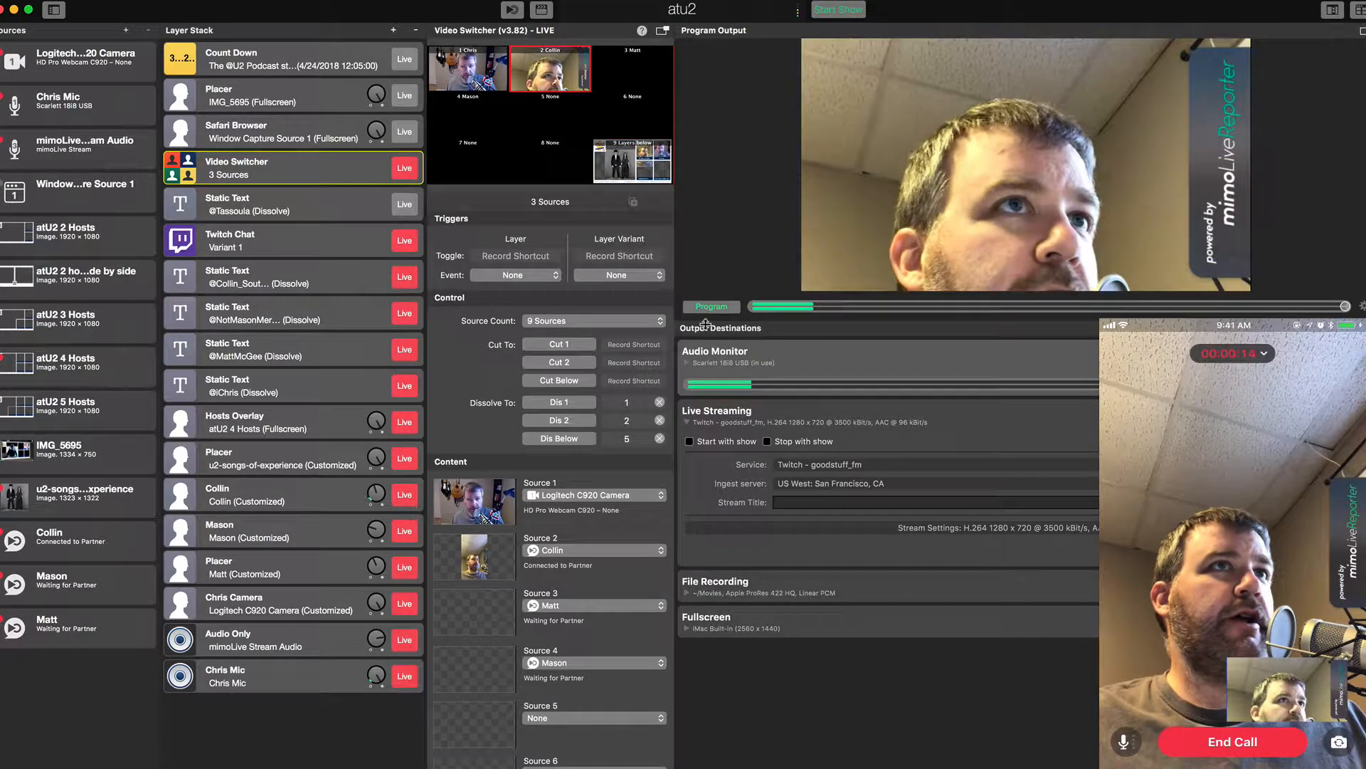
mouse_move(1006, 206)
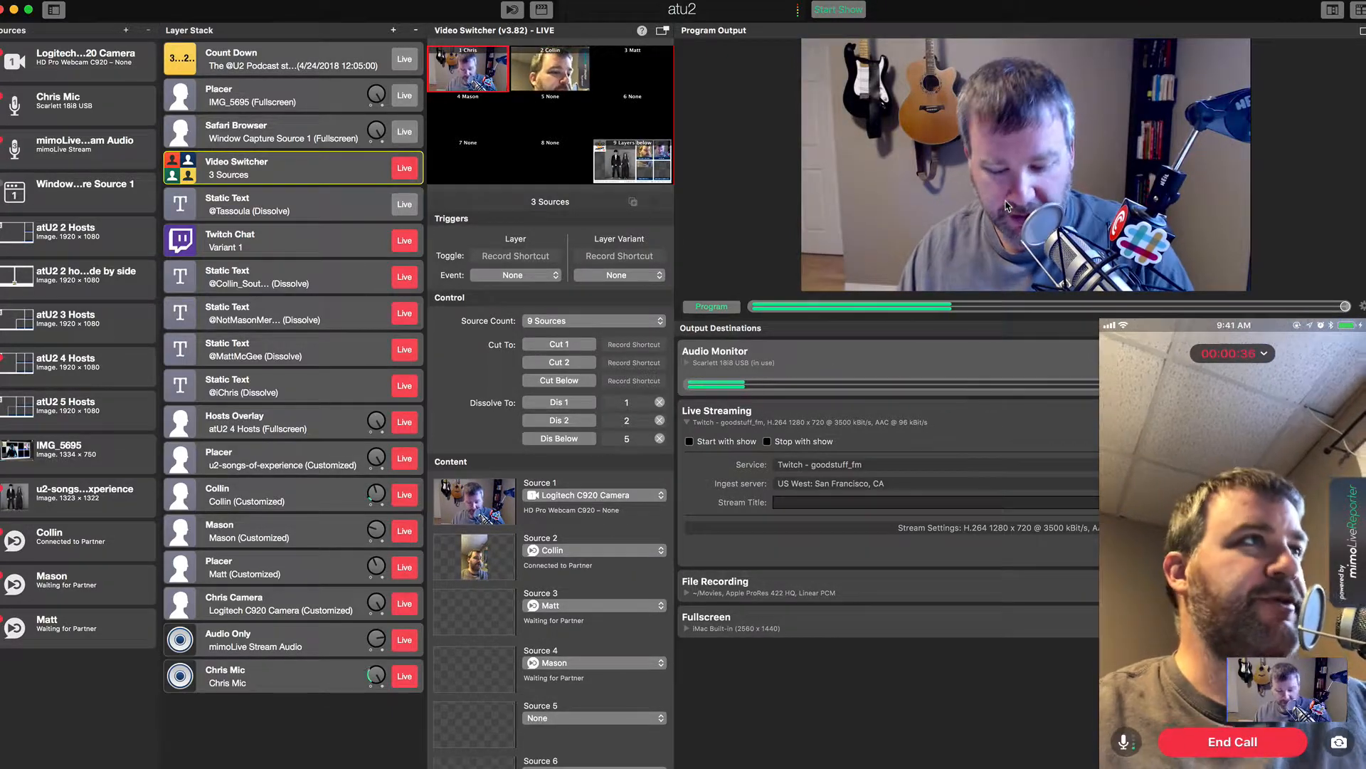
Cut the Video Switcher to show the iPhone feed in the podcast multi-host layout
click(632, 161)
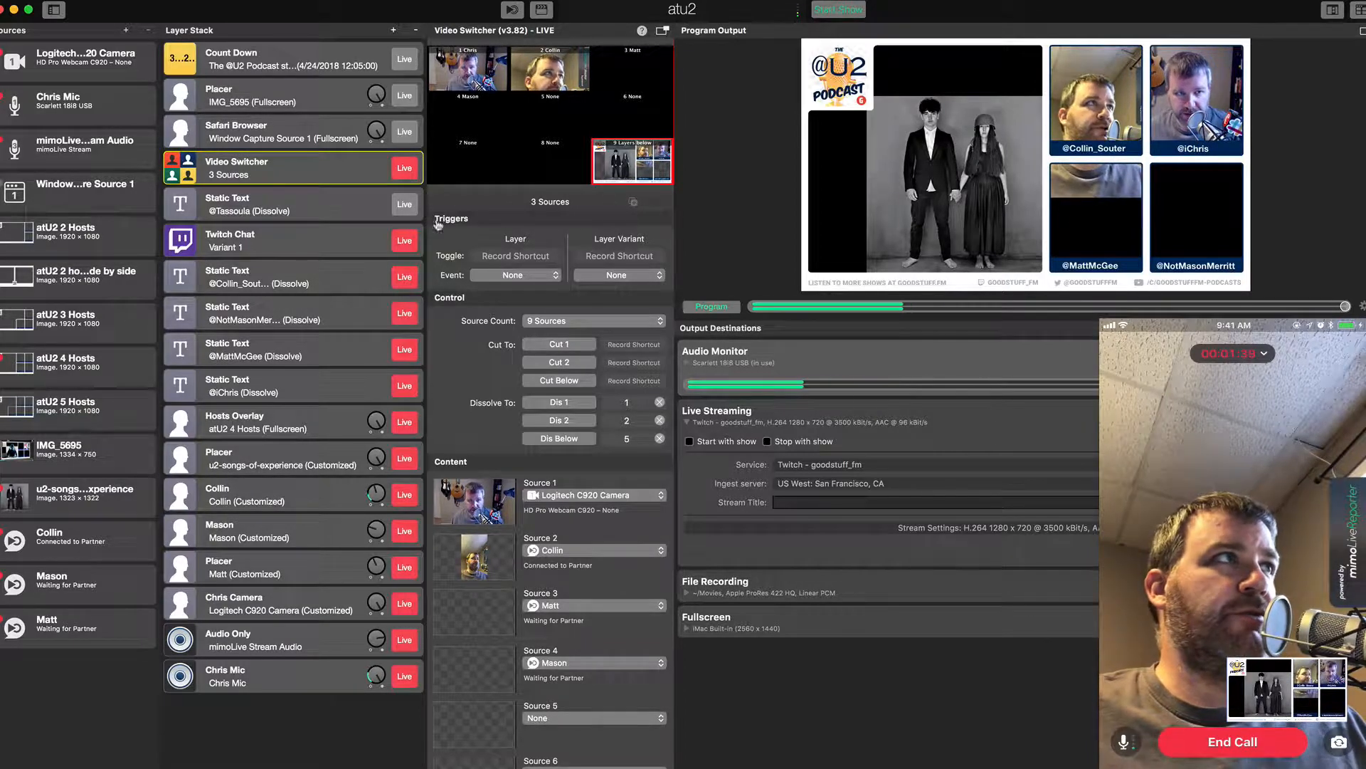
mouse_move(834, 158)
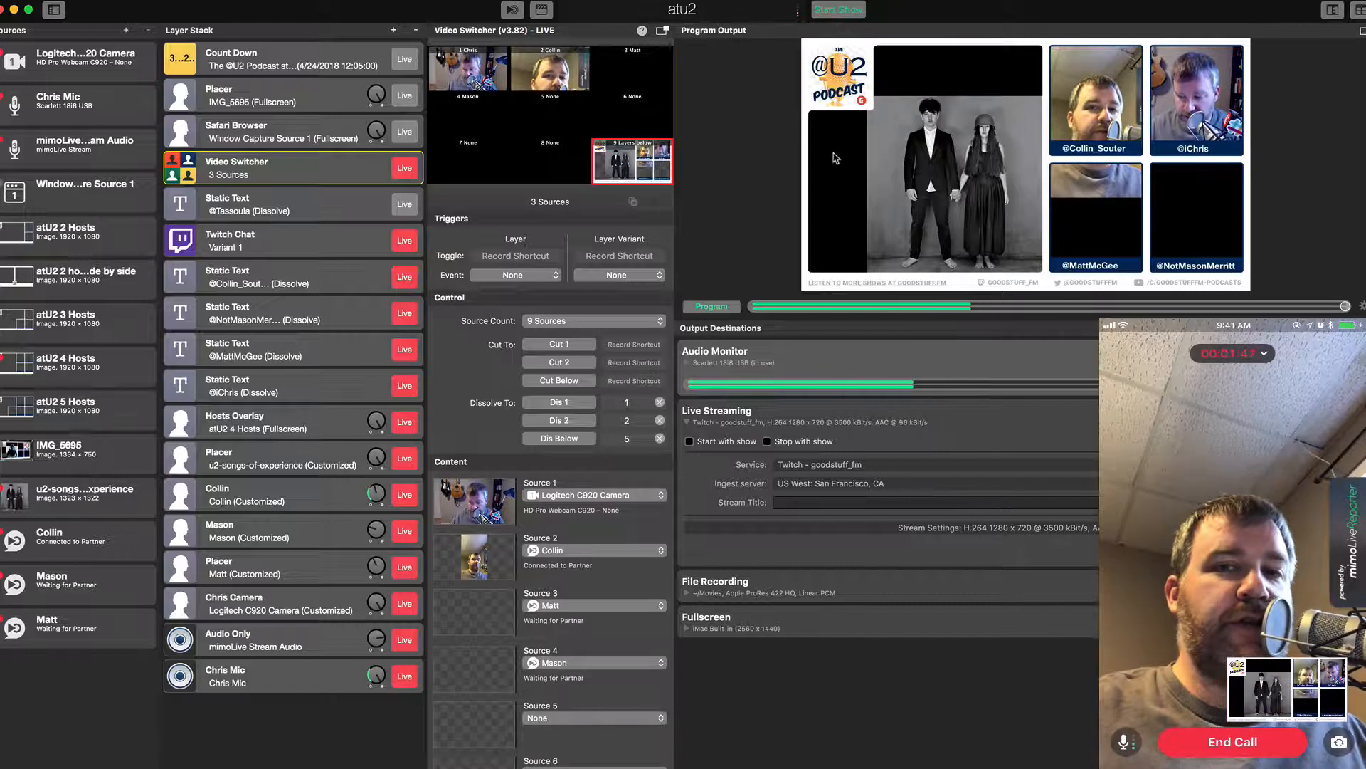
End the phone's mimoCall so the end-call confirmation appears
click(1232, 742)
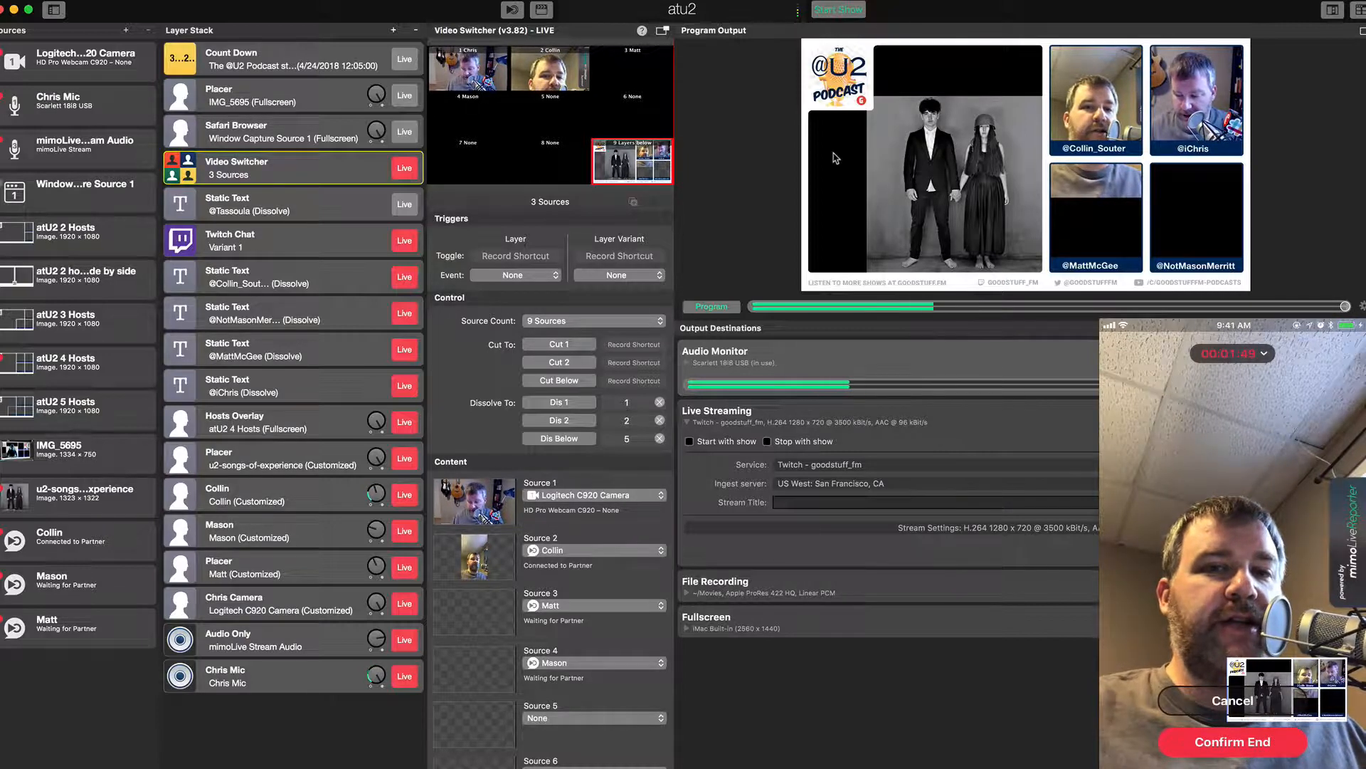